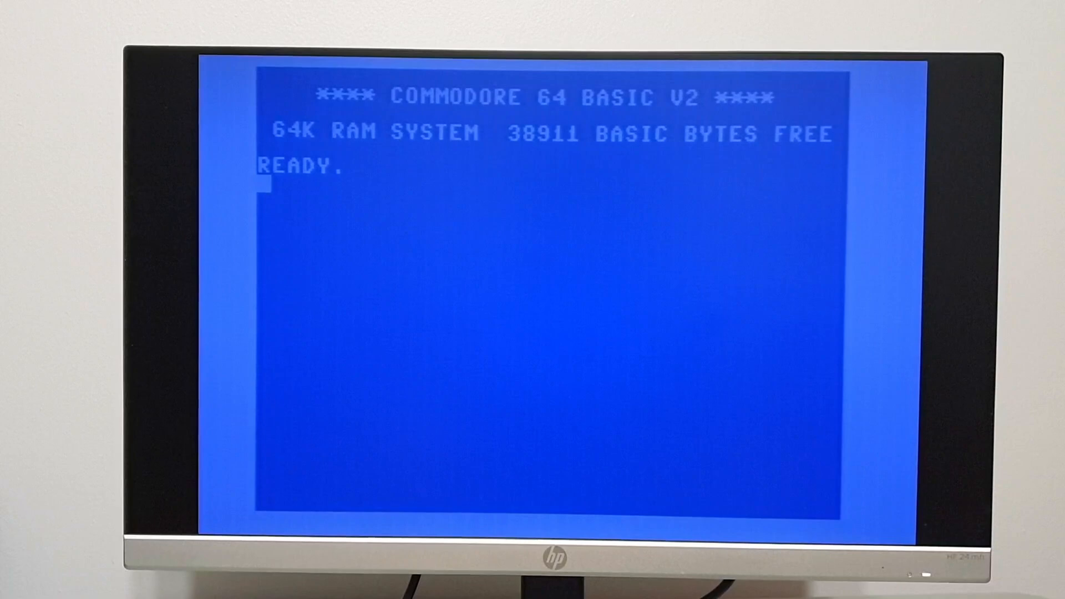
pyautogui.write('LOAD "$"')
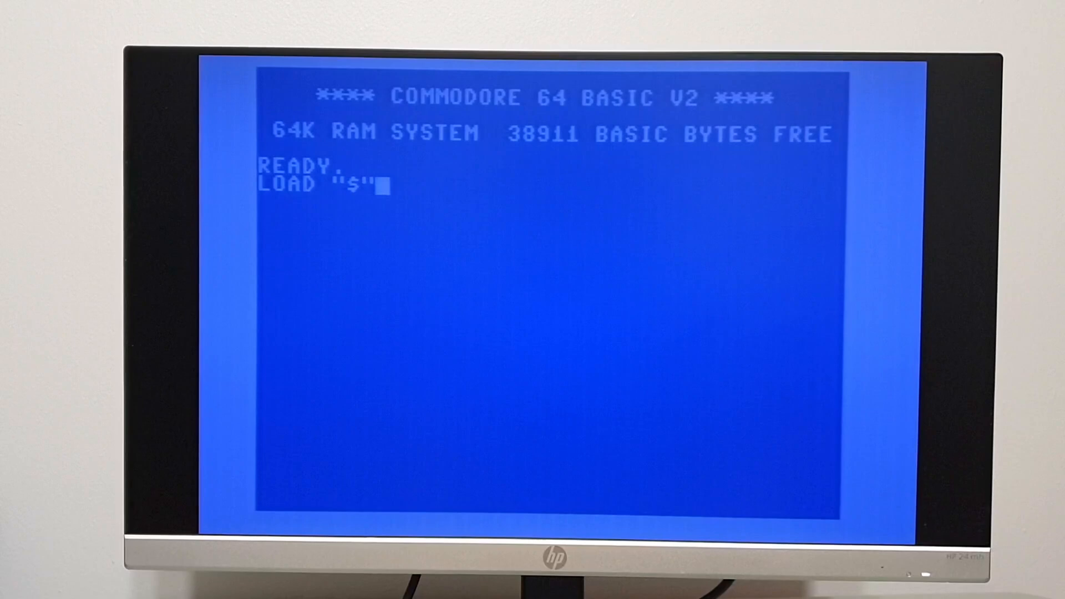